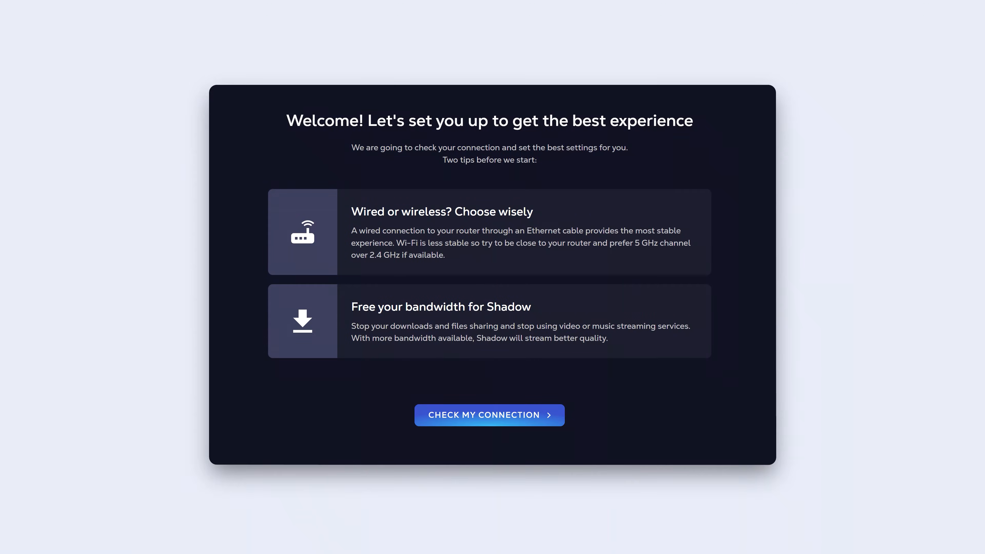
# Run the connection check and accept the allocated 50 Mbps (Auto) bandwidth
pyautogui.click(489, 414)
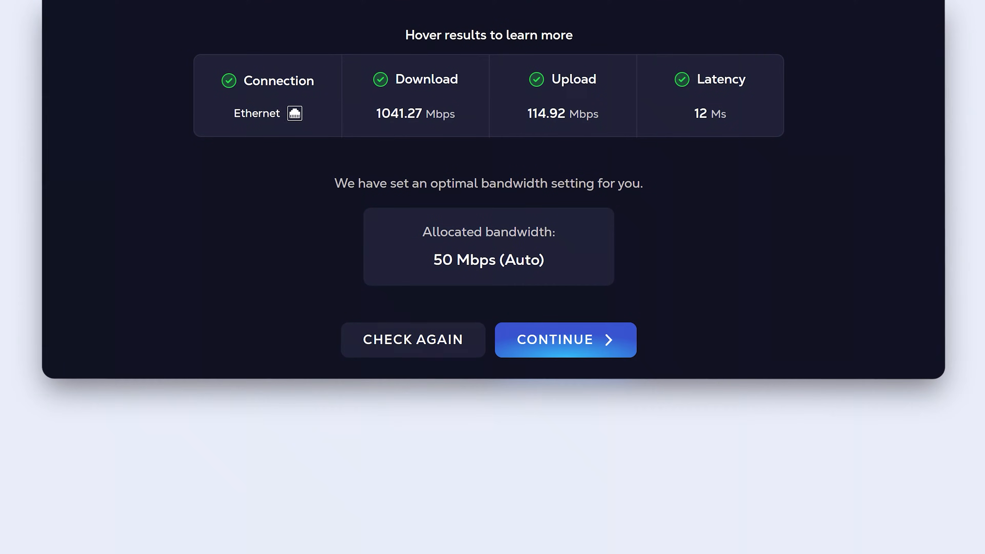
pyautogui.click(565, 339)
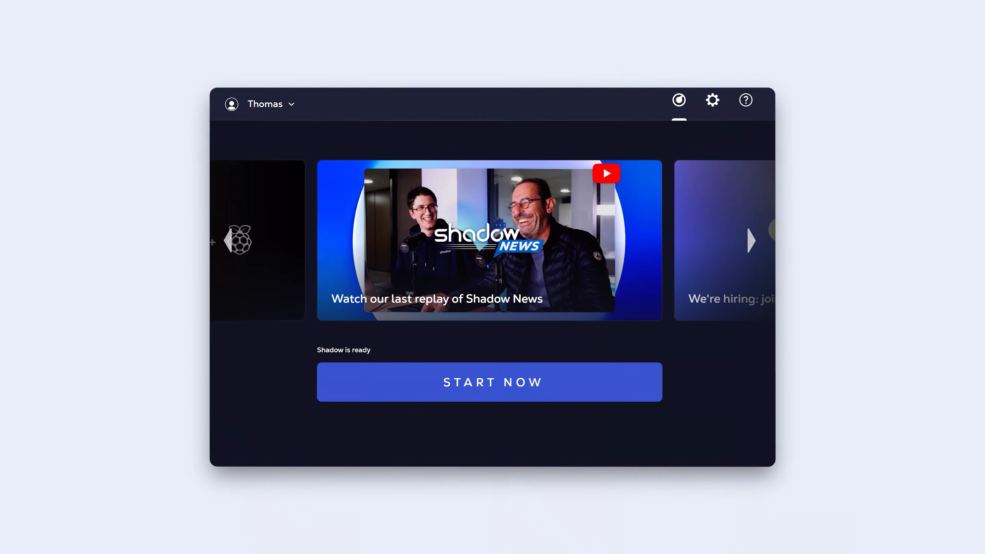
# Go to the launcher's Network settings showing Auto detect at 50 Mbps
pyautogui.click(713, 100)
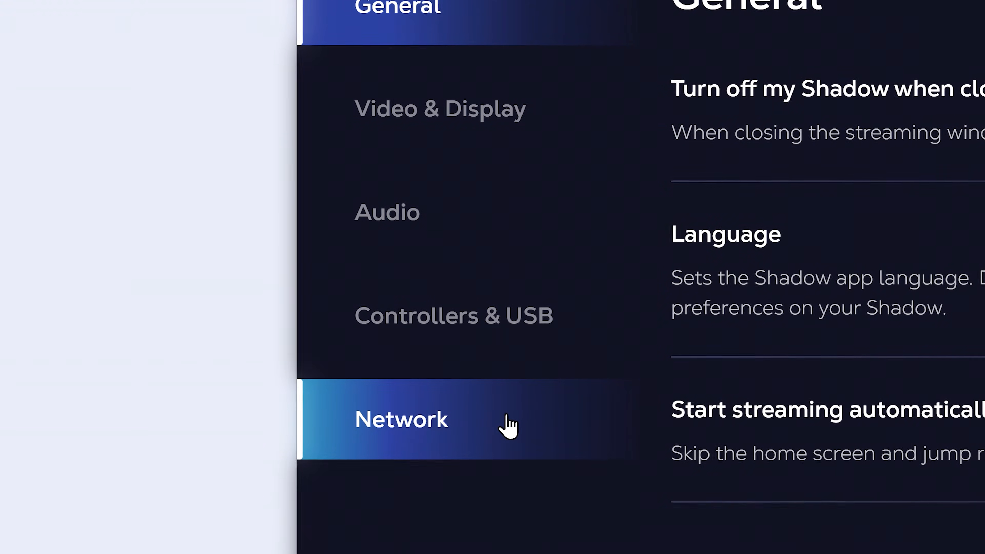
pyautogui.click(401, 420)
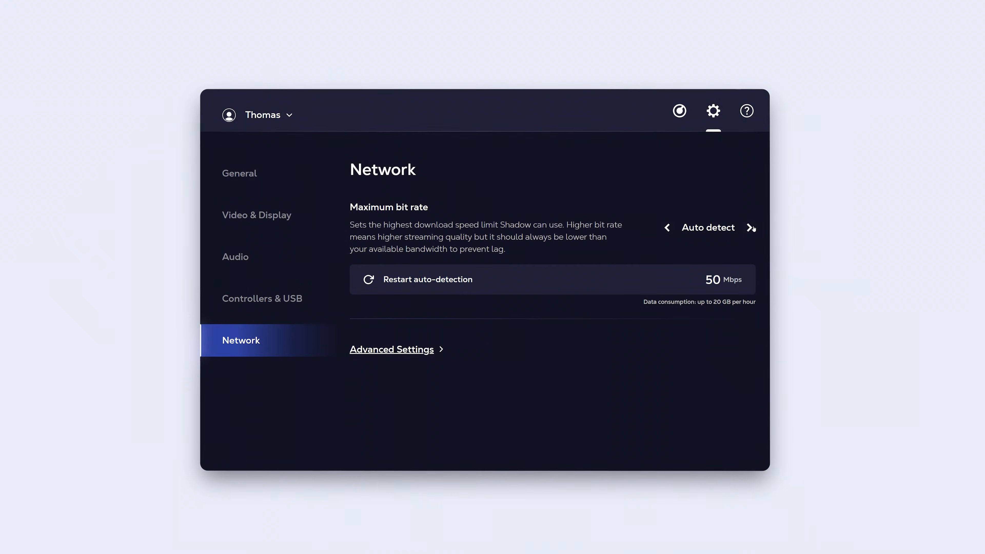
# Switch the maximum bit rate from Auto detect to Custom with a slider
pyautogui.click(751, 228)
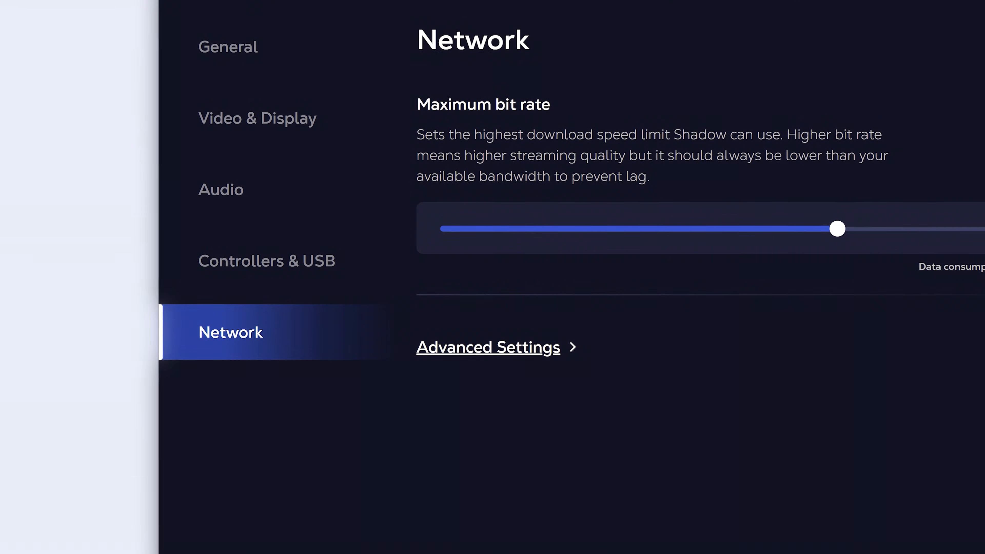
# Reveal Advanced Settings and set streaming preference to Prefer speed (UDP)
pyautogui.click(488, 347)
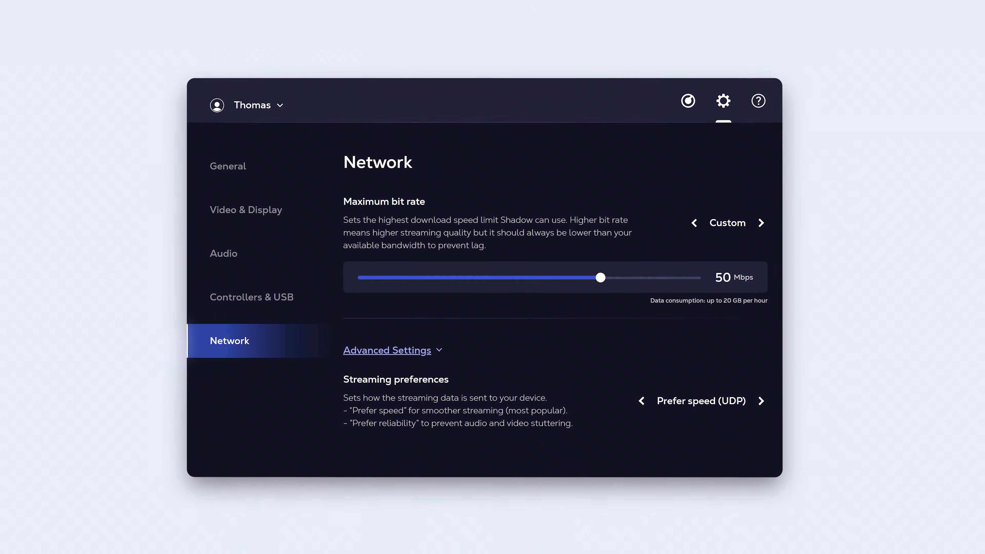
pyautogui.click(760, 400)
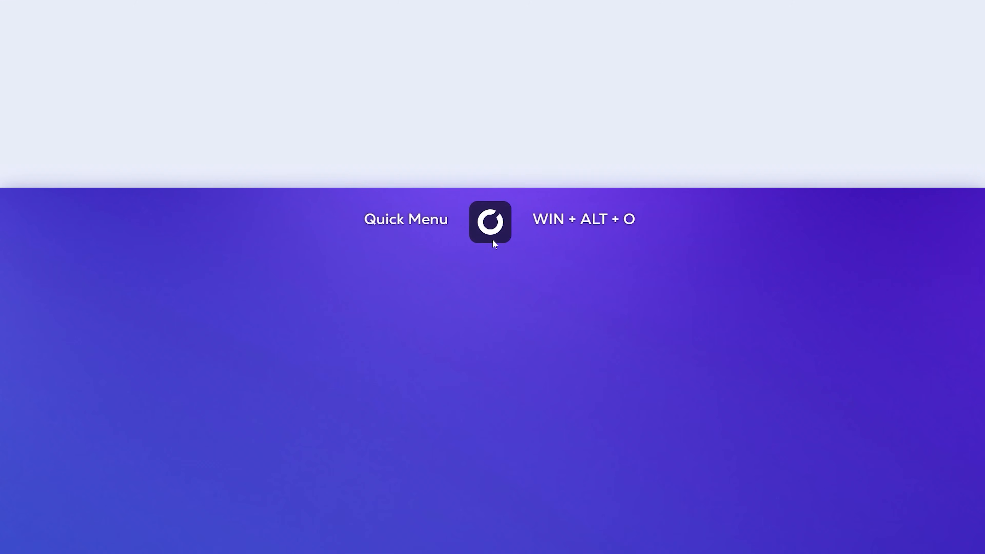
# Show the in-session Quick Menu's Network page with the custom 50 Mb/s bit rate
pyautogui.click(490, 222)
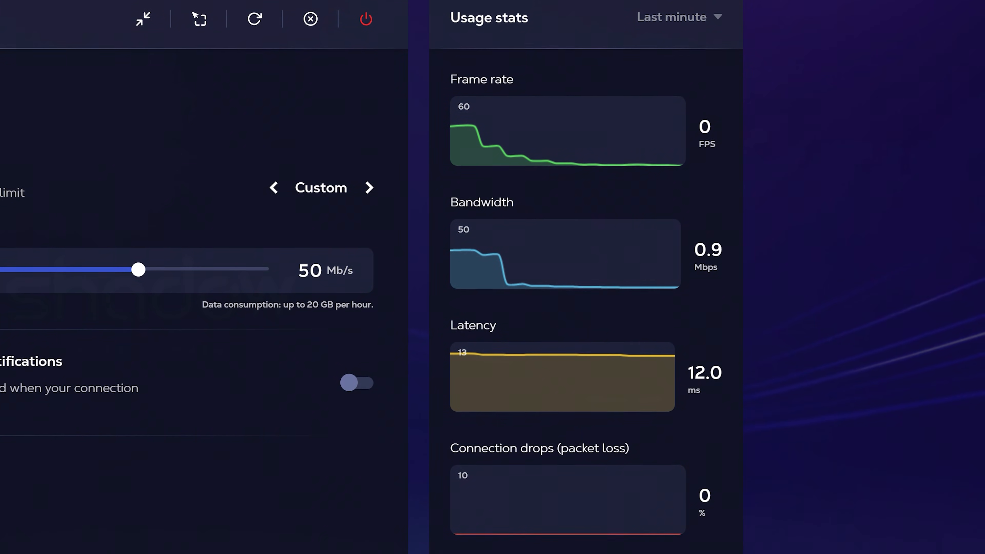
pyautogui.click(143, 19)
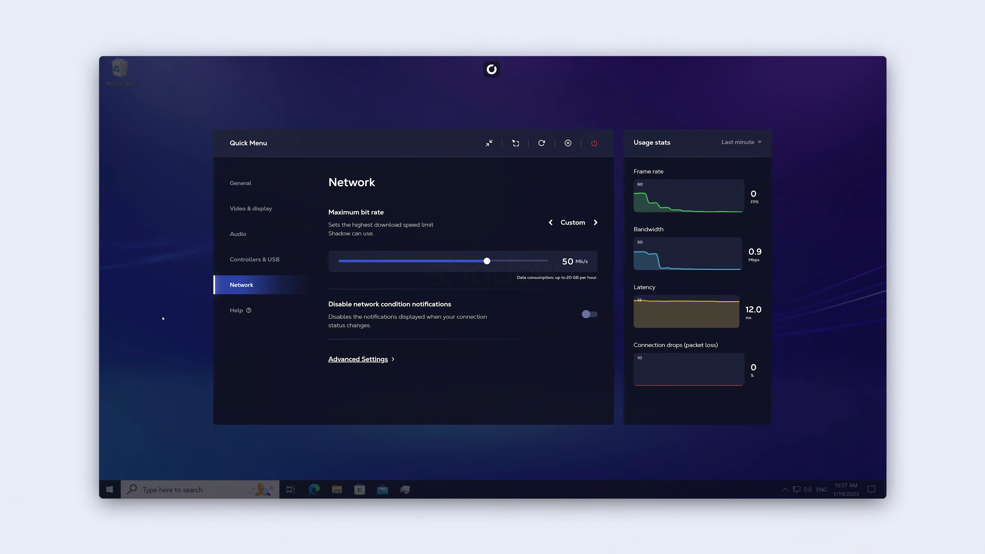